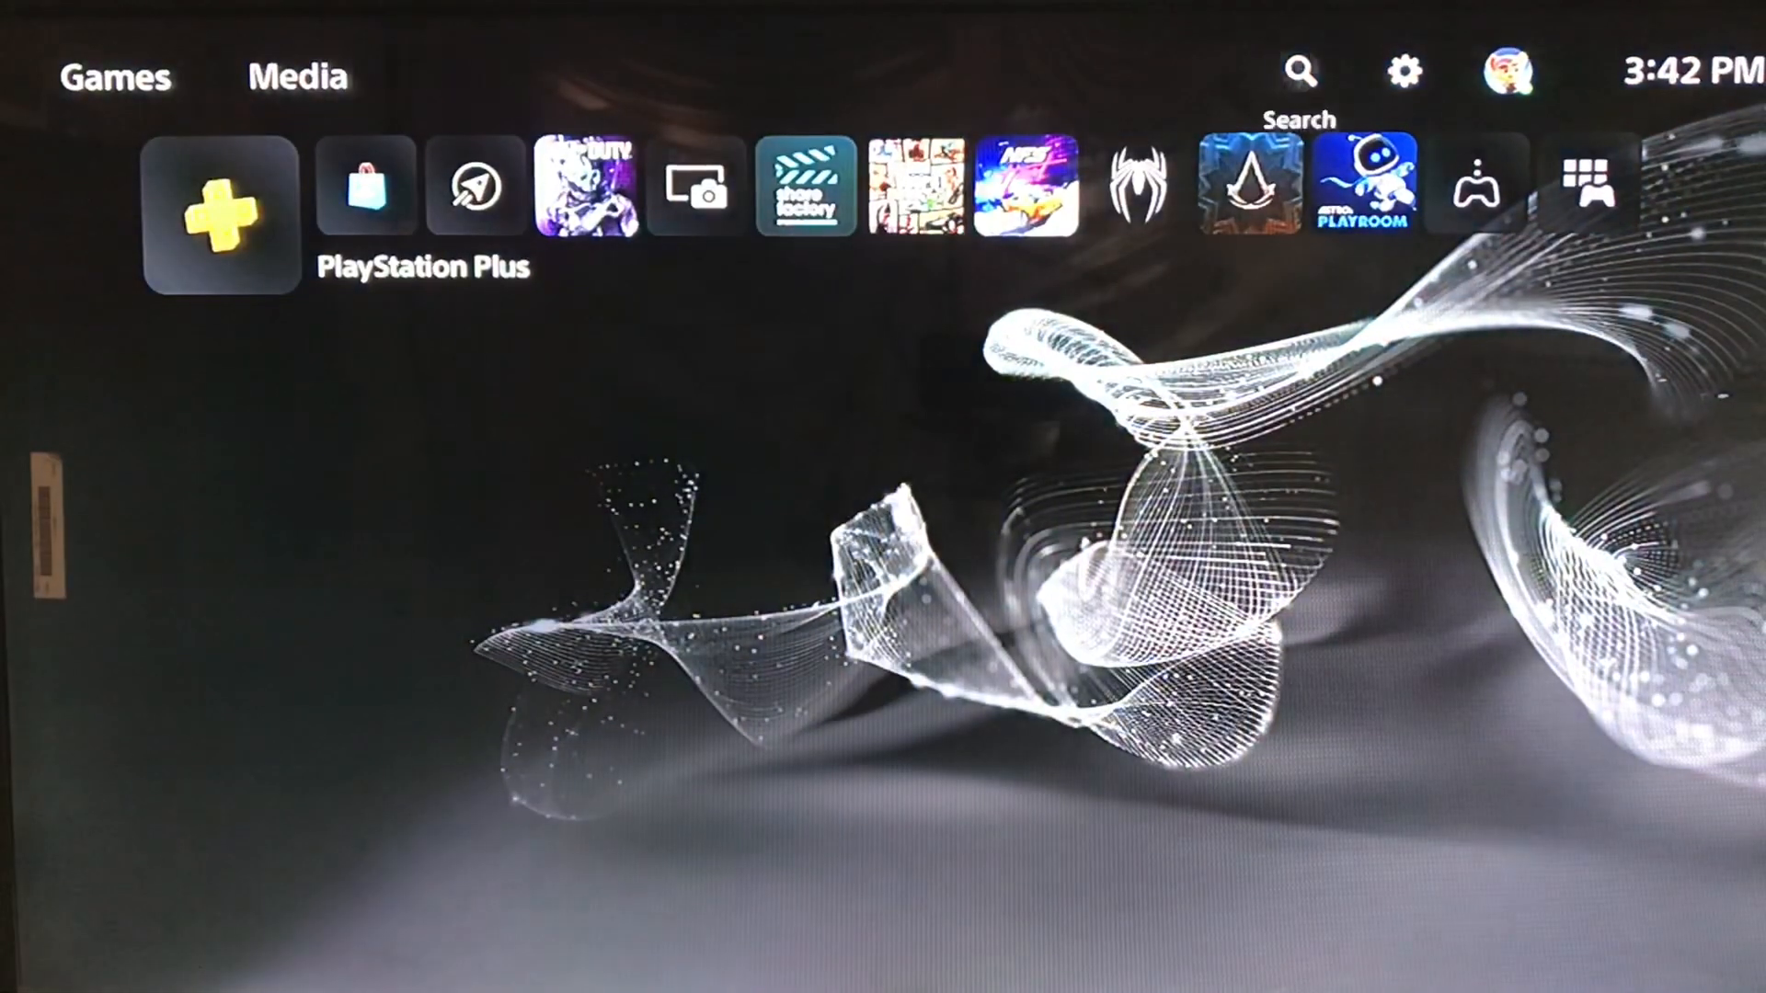
# - Open the console Settings from the home screen gear and go to Network
pyautogui.click(1401, 69)
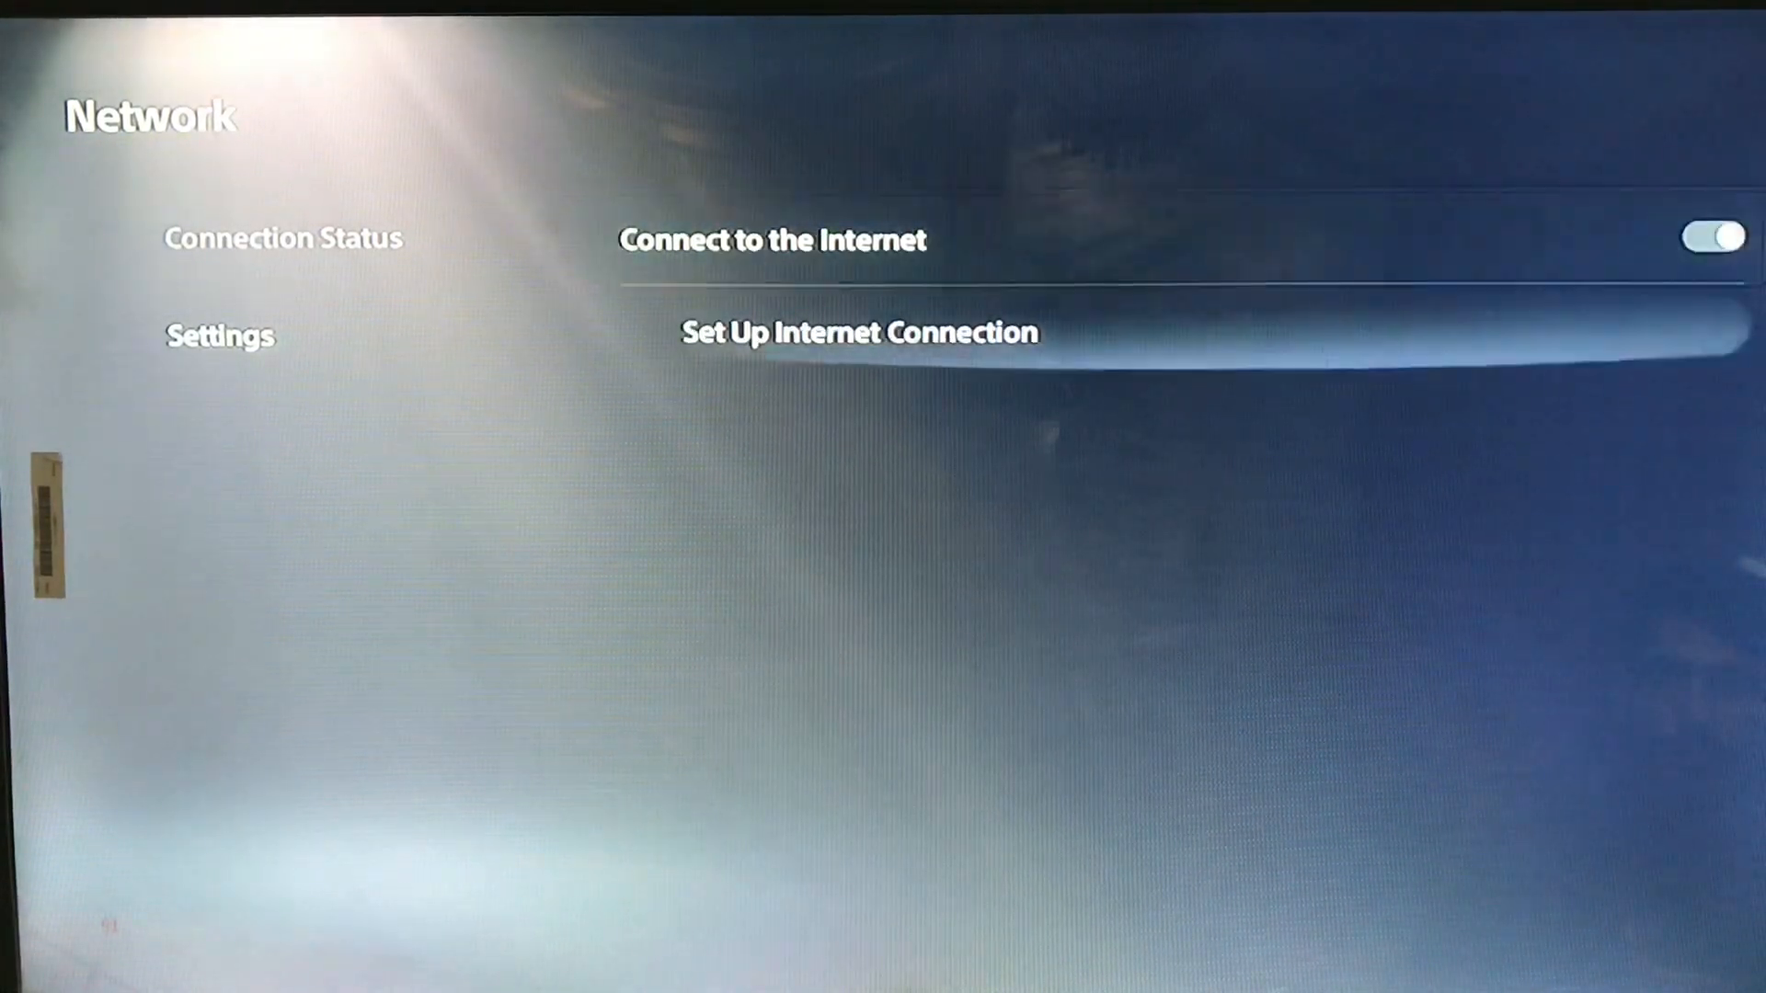
# - Set up the internet connection and give Zero Degrees manual DNS 8.8.8.8 and 1.1.1.1
pyautogui.click(858, 332)
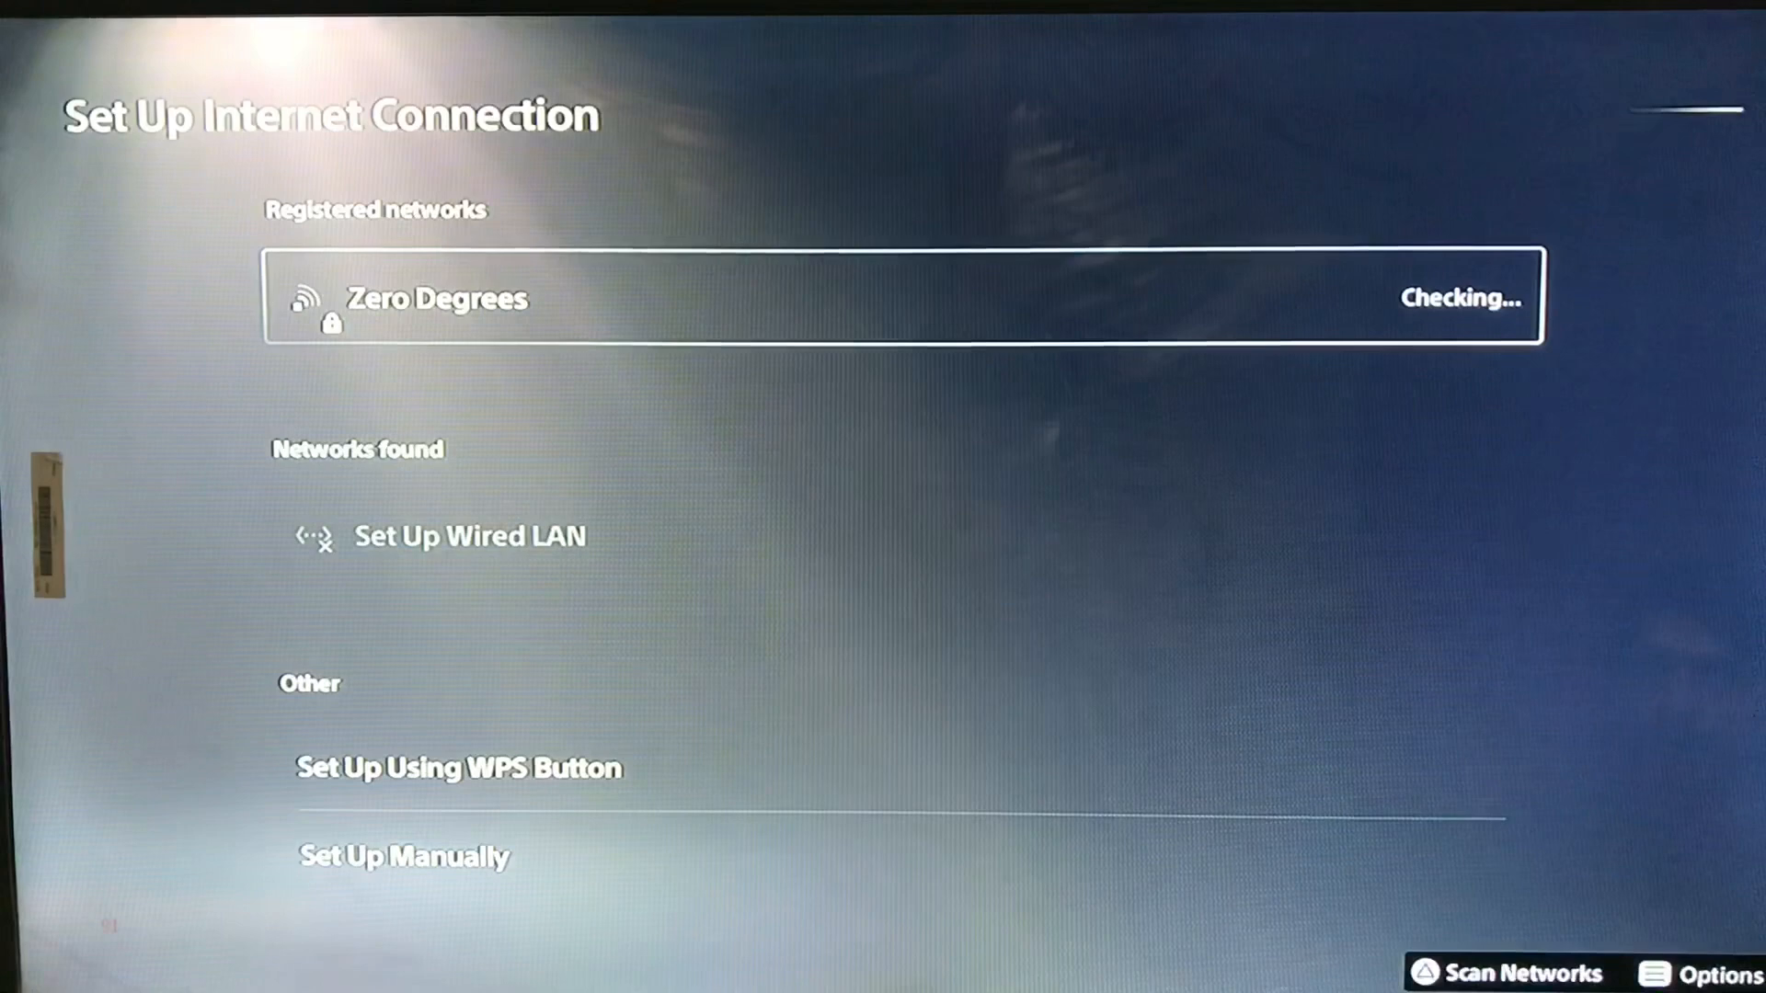
pyautogui.click(1701, 973)
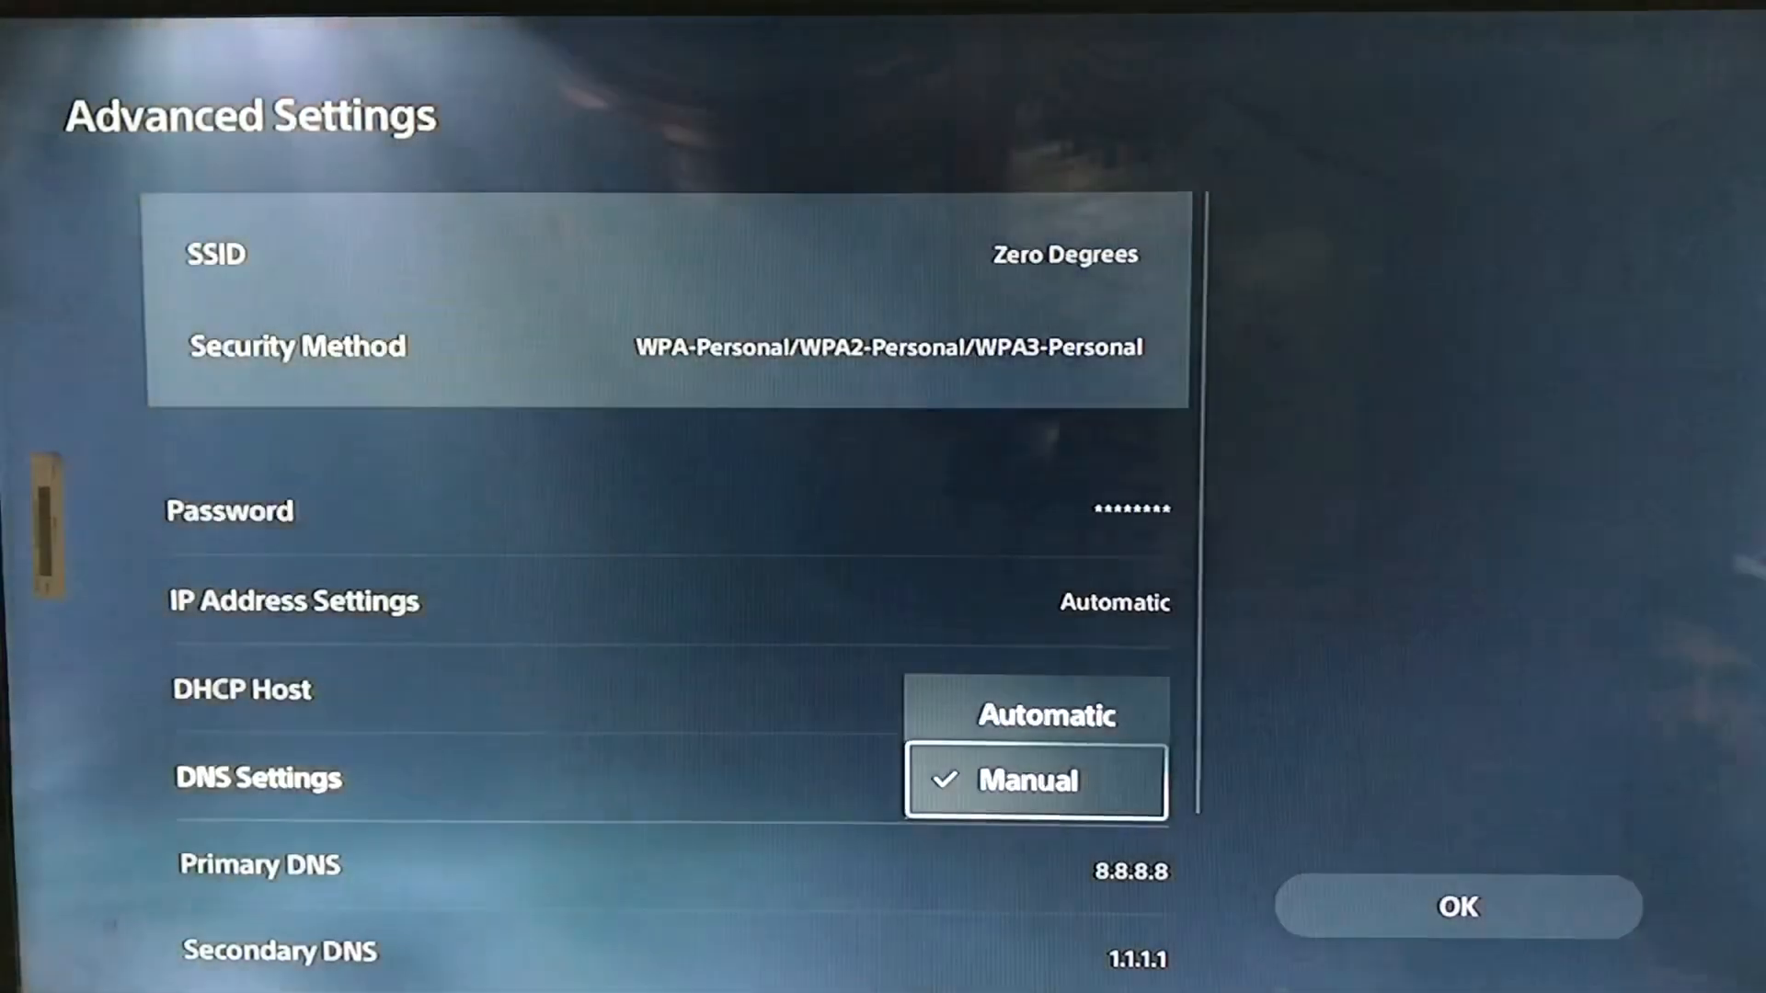
# - Save the manual DNS settings and keep Zero Degrees' Wi-Fi frequency band on Automatic
pyautogui.click(1024, 781)
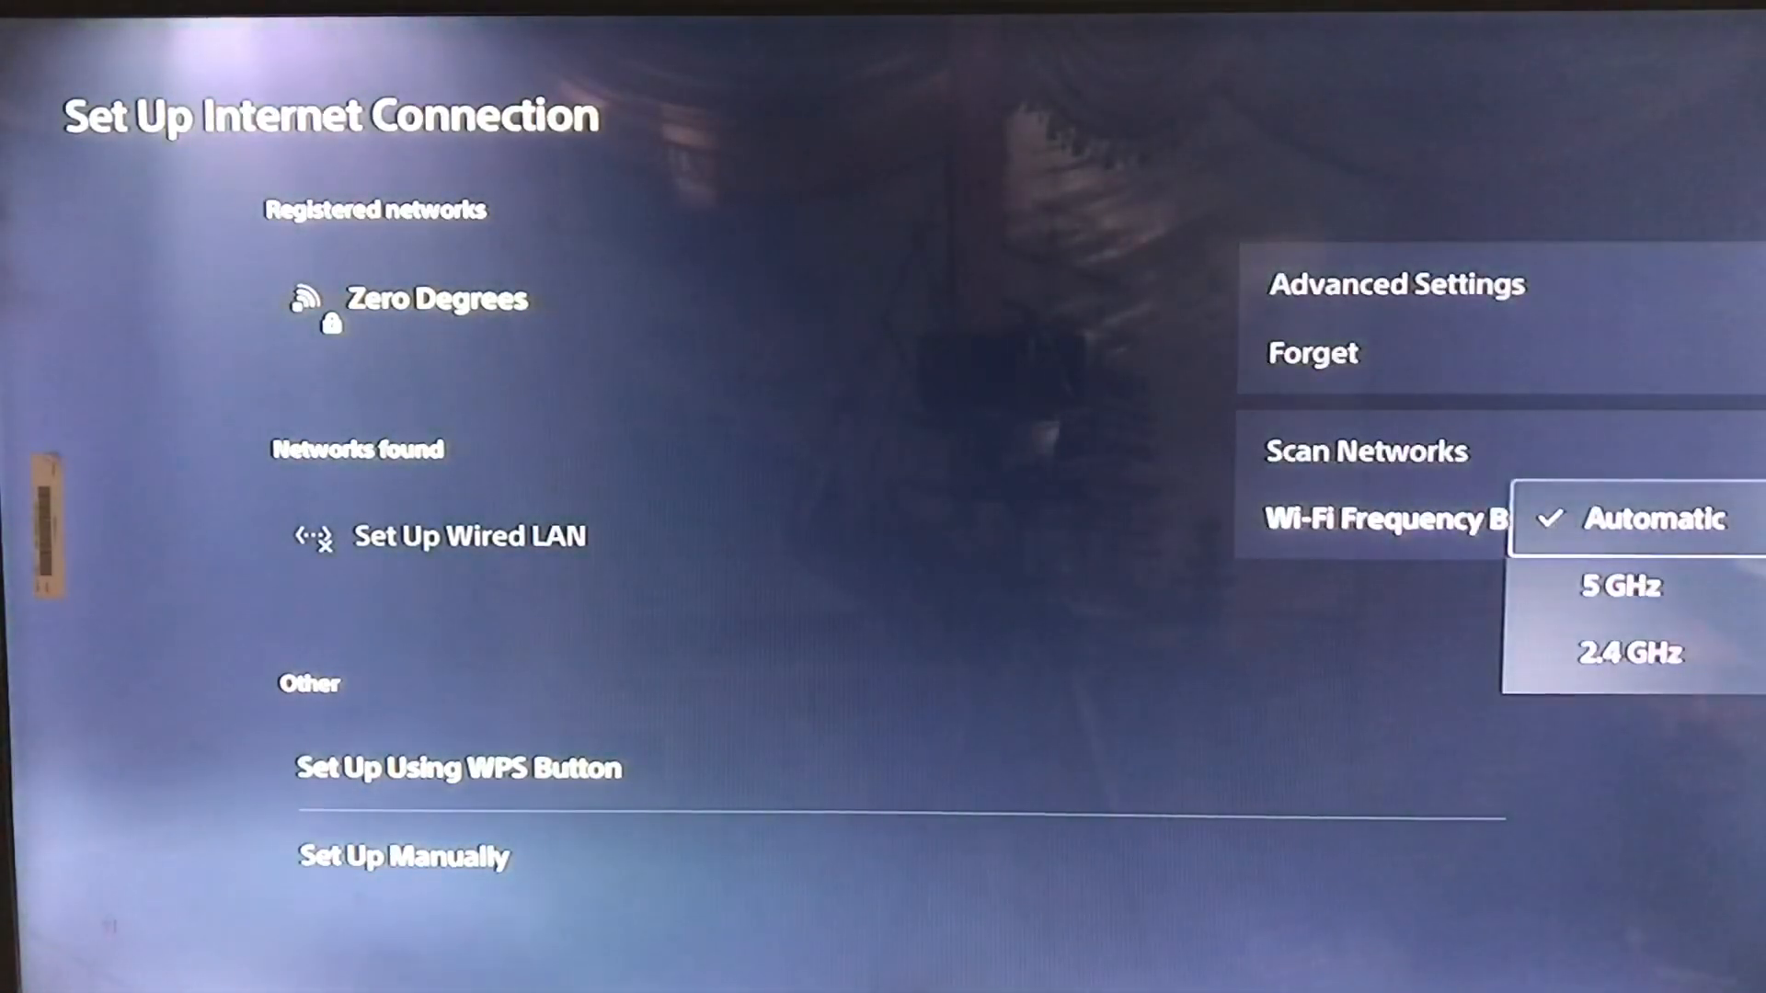
pyautogui.click(1652, 519)
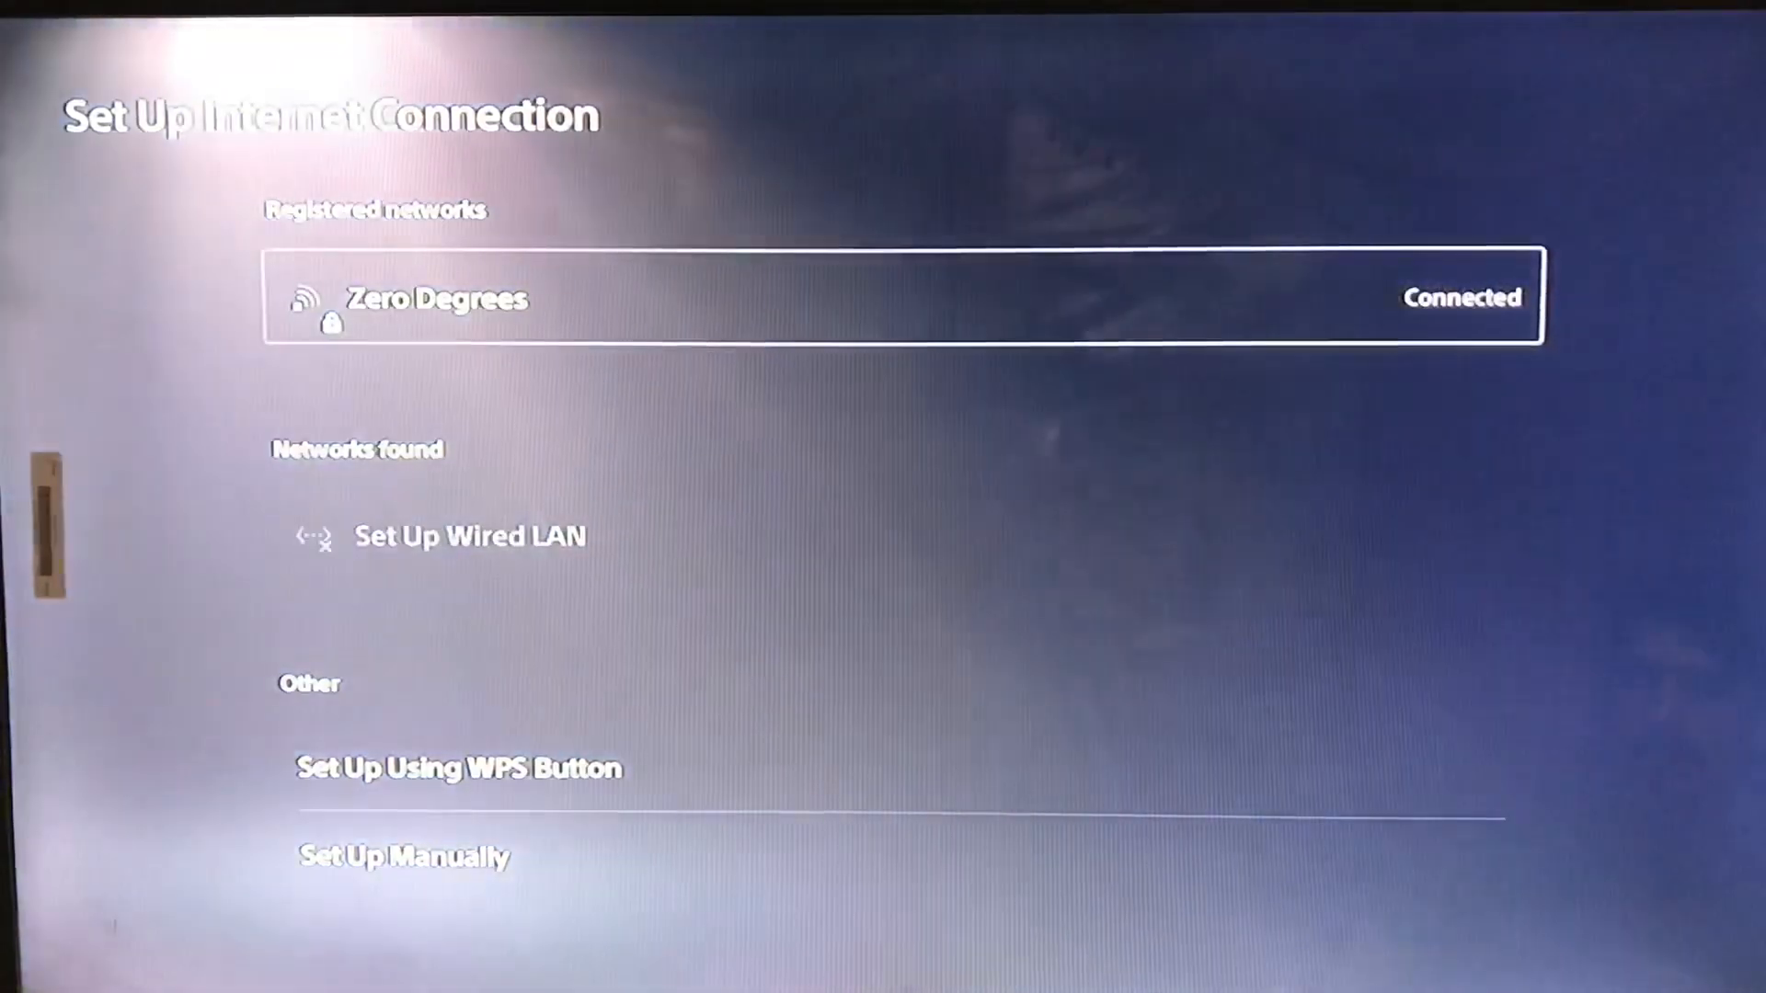